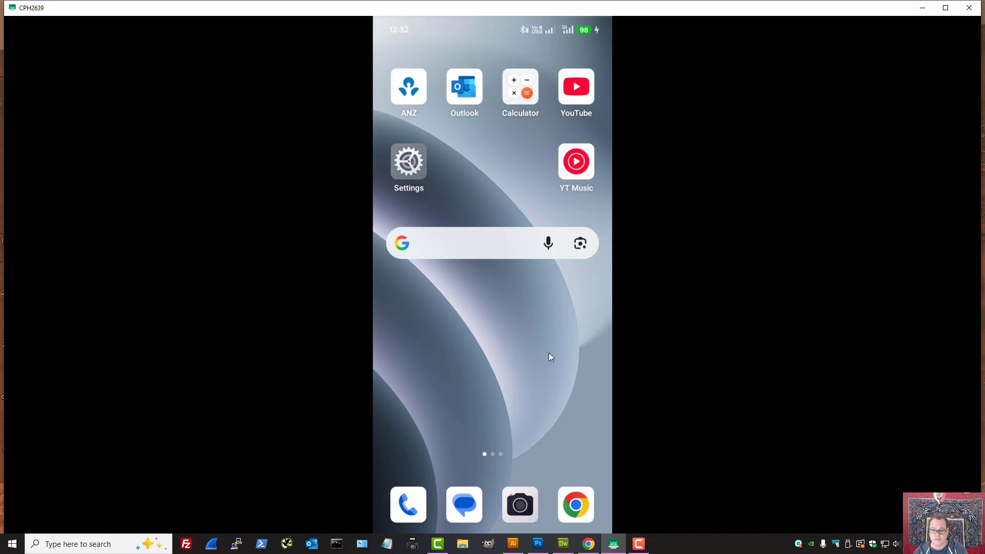
{"action": "mouse_move", "coordinate": [575, 503]}
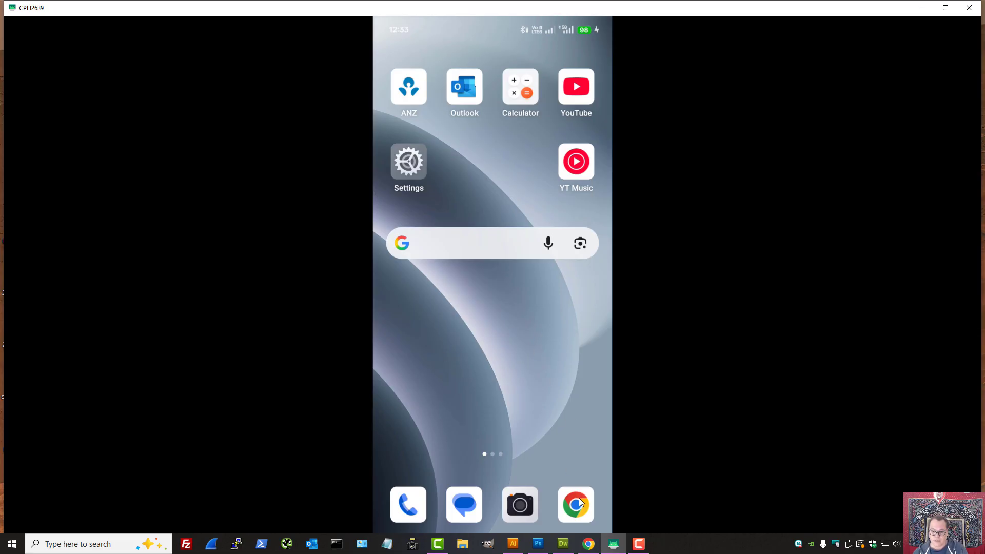
- Launch Chrome from the home screen dock to show google.com
{"action": "left_click", "coordinate": [574, 504]}
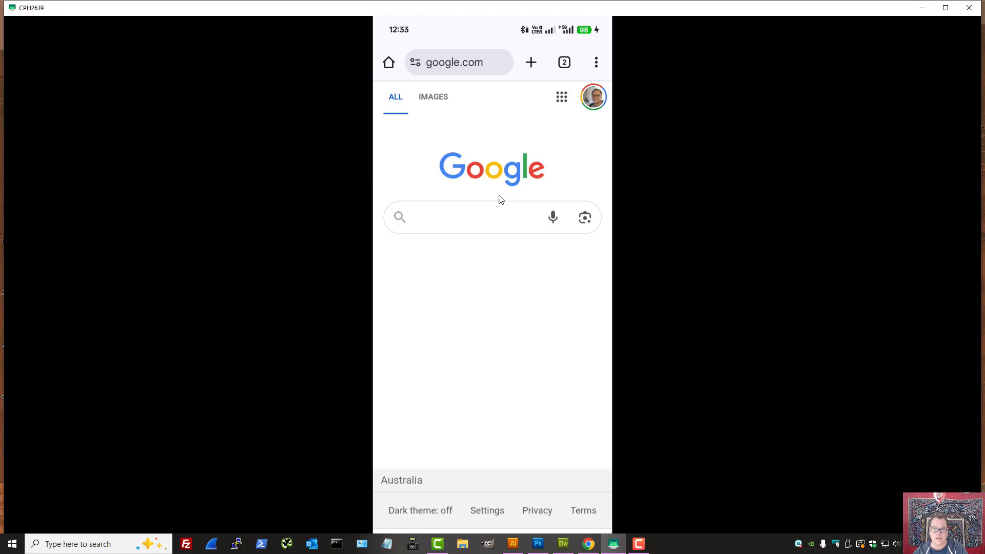
{"action": "mouse_move", "coordinate": [493, 223]}
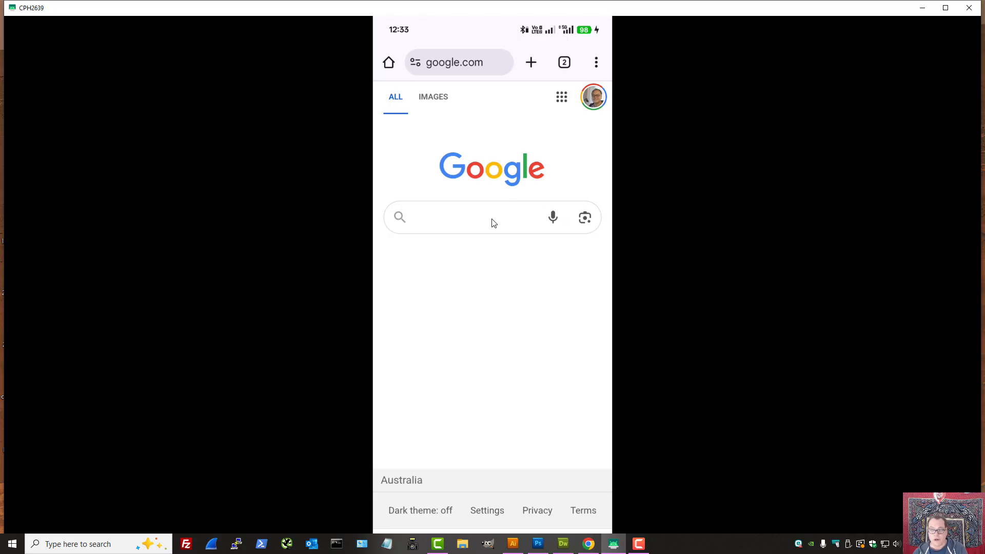
{"action": "mouse_move", "coordinate": [561, 282]}
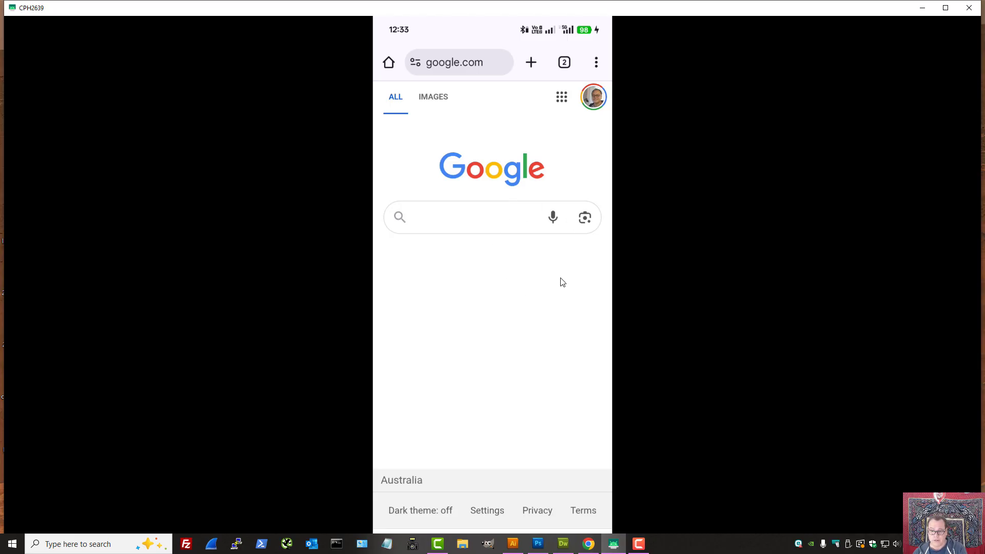
{"action": "mouse_move", "coordinate": [567, 260]}
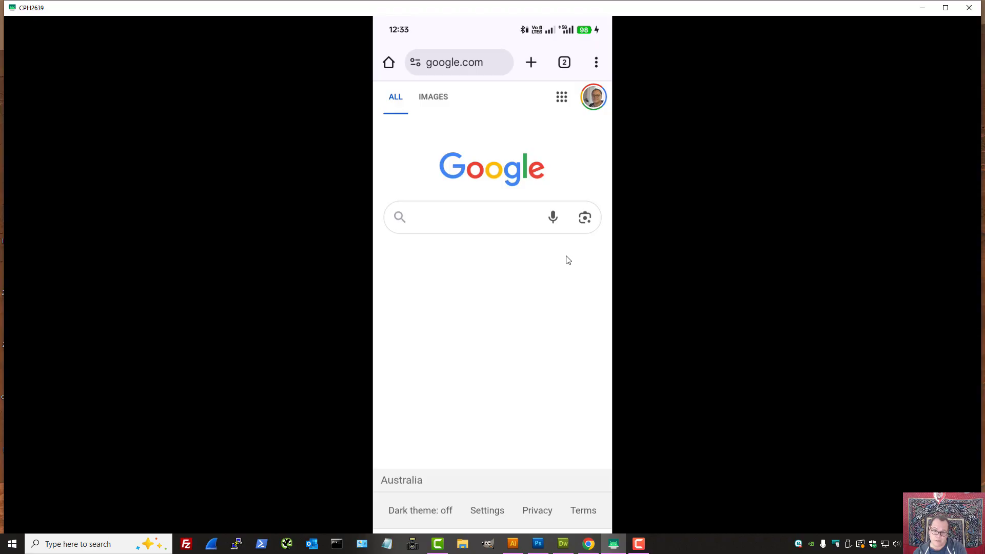
{"action": "mouse_move", "coordinate": [557, 257]}
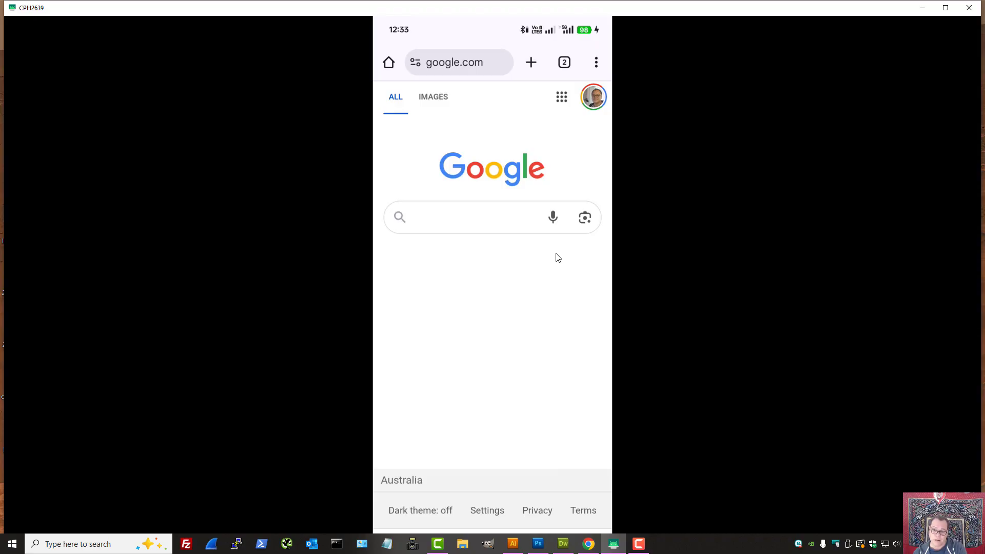
{"action": "mouse_move", "coordinate": [512, 280]}
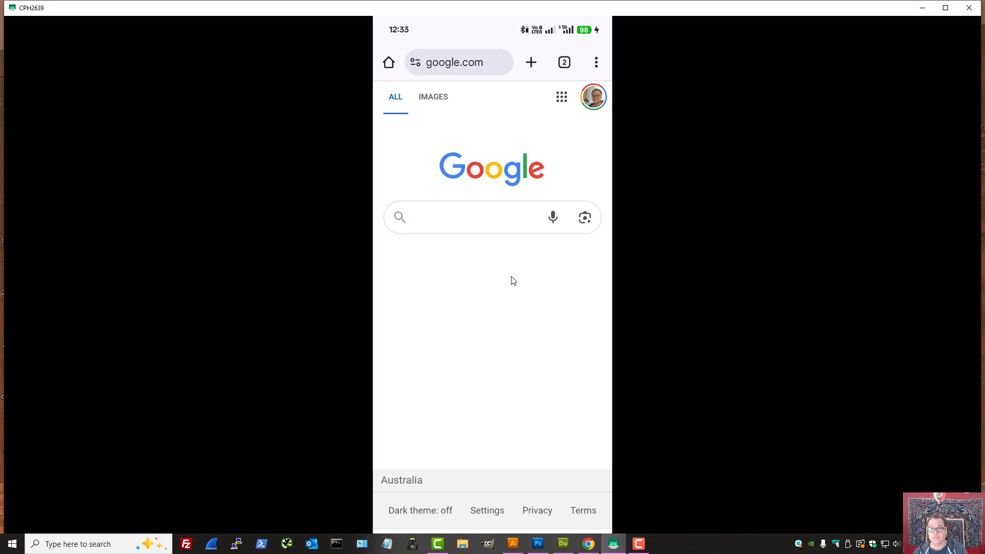
- Open Chrome Settings from the three-dot menu and scroll to the Homepage option
{"action": "left_click", "coordinate": [595, 62]}
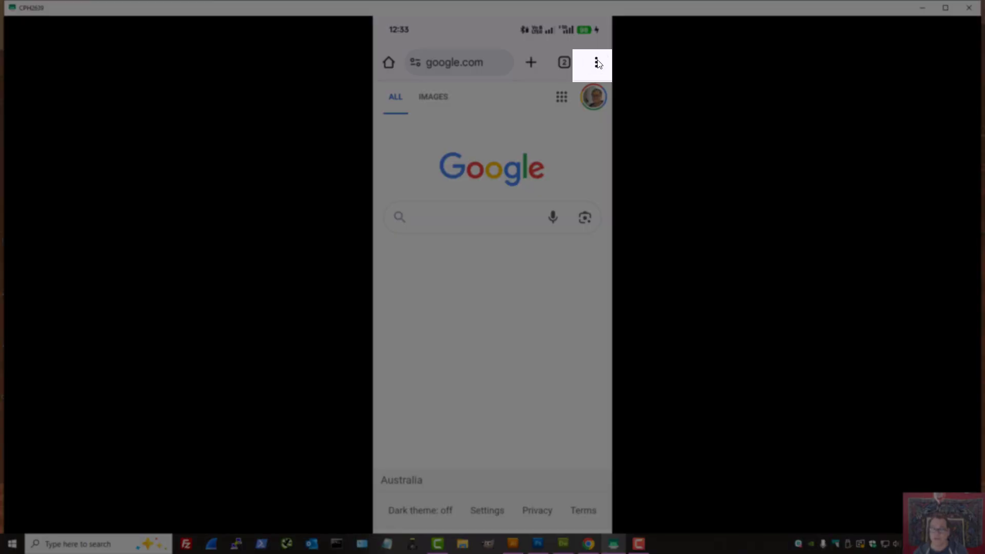
{"action": "left_click", "coordinate": [596, 62]}
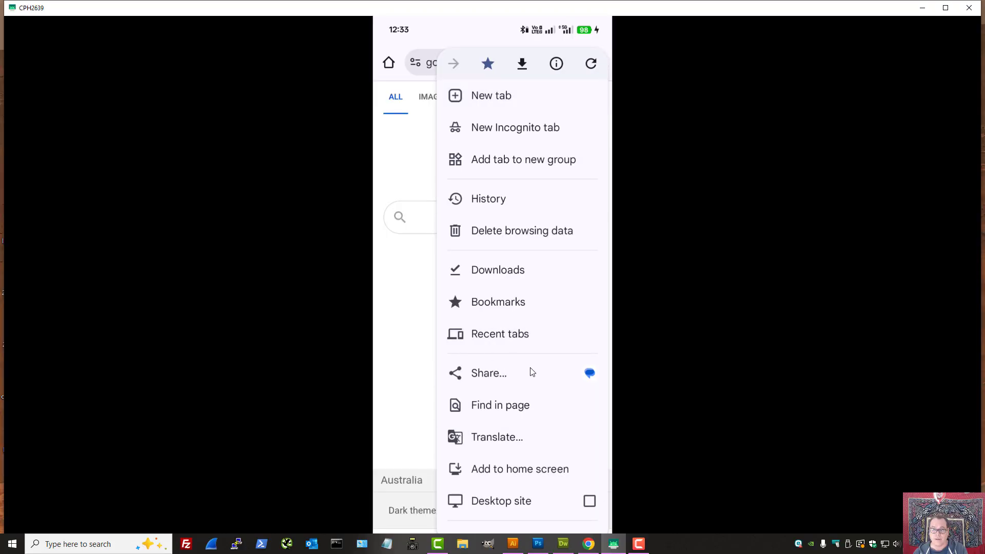
{"action": "scroll", "scroll_direction": "down", "scroll_amount": 3}
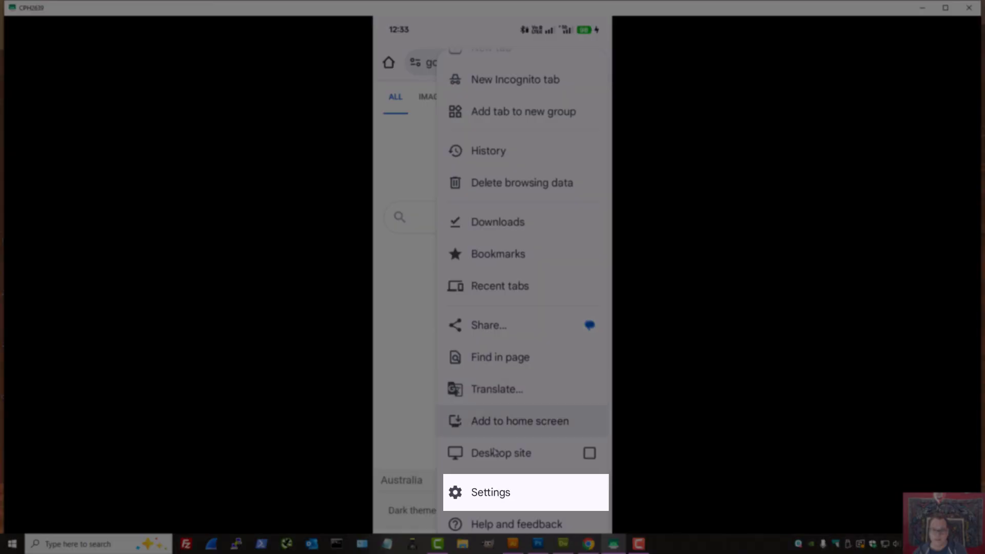
{"action": "left_click", "coordinate": [490, 492]}
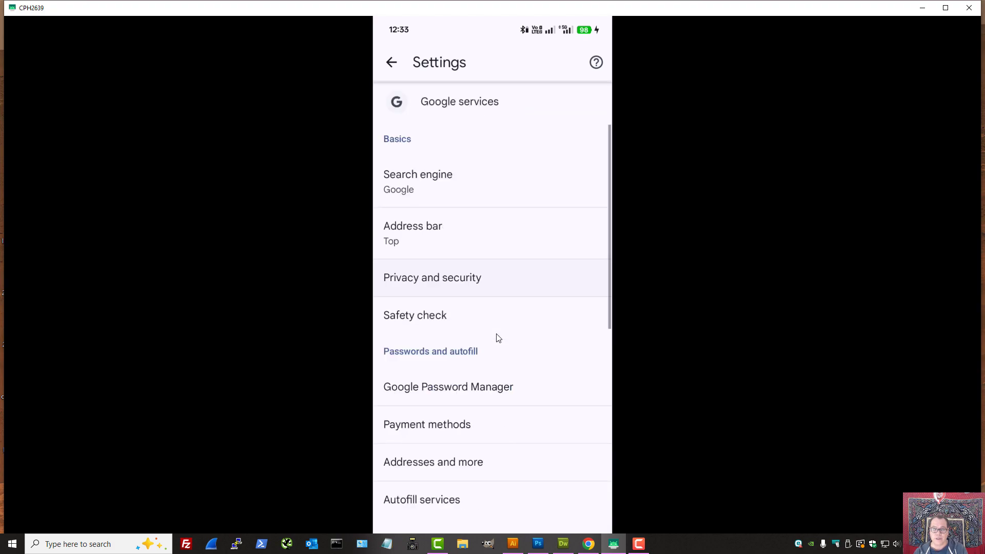
{"action": "scroll", "scroll_direction": "down", "scroll_amount": 3}
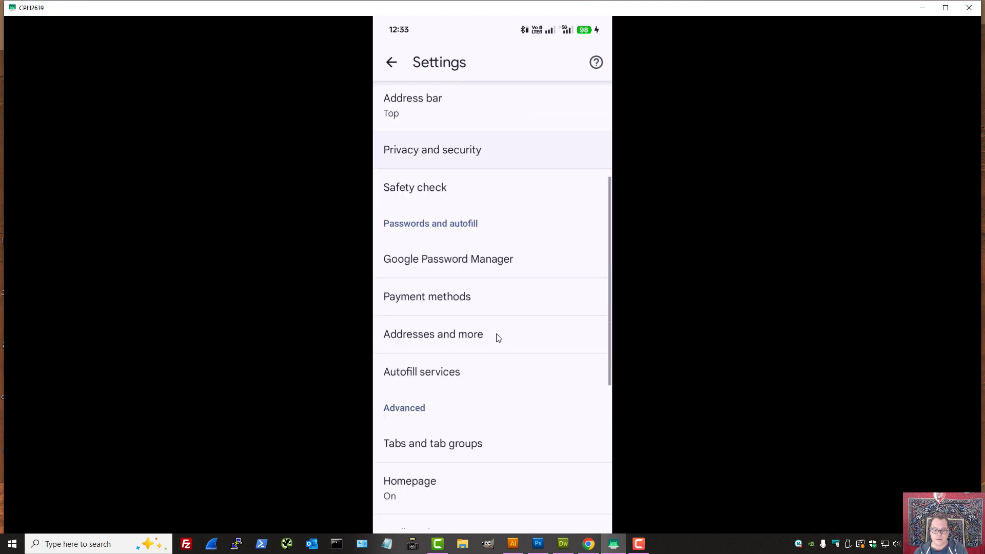
{"action": "left_click", "coordinate": [409, 480]}
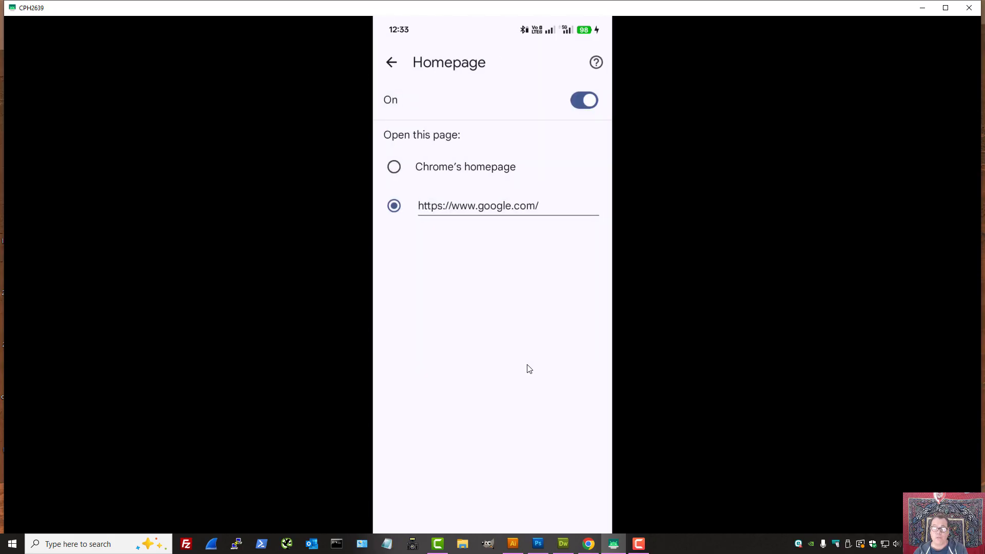
{"action": "mouse_move", "coordinate": [539, 215]}
{"action": "type", "text": "a"}
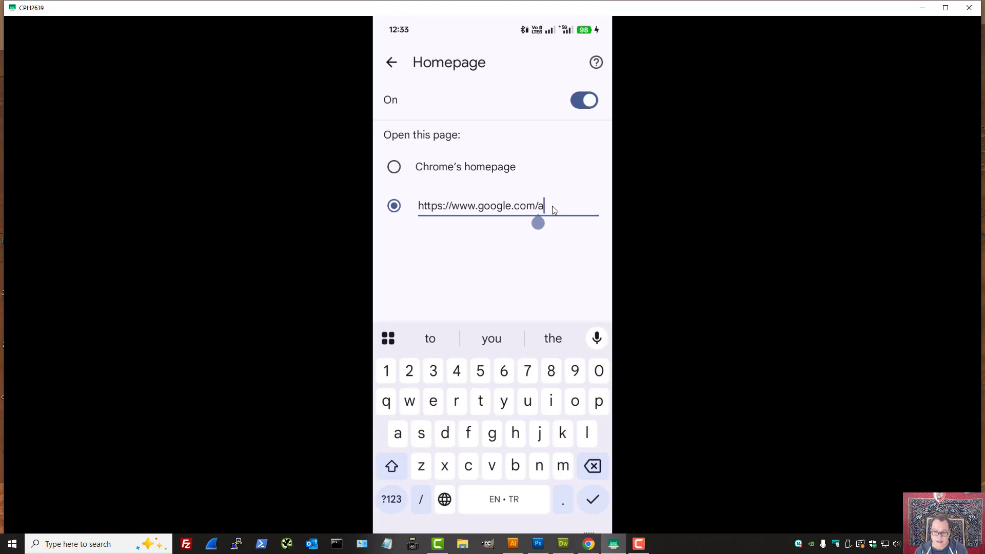
{"action": "type", "text": "i"}
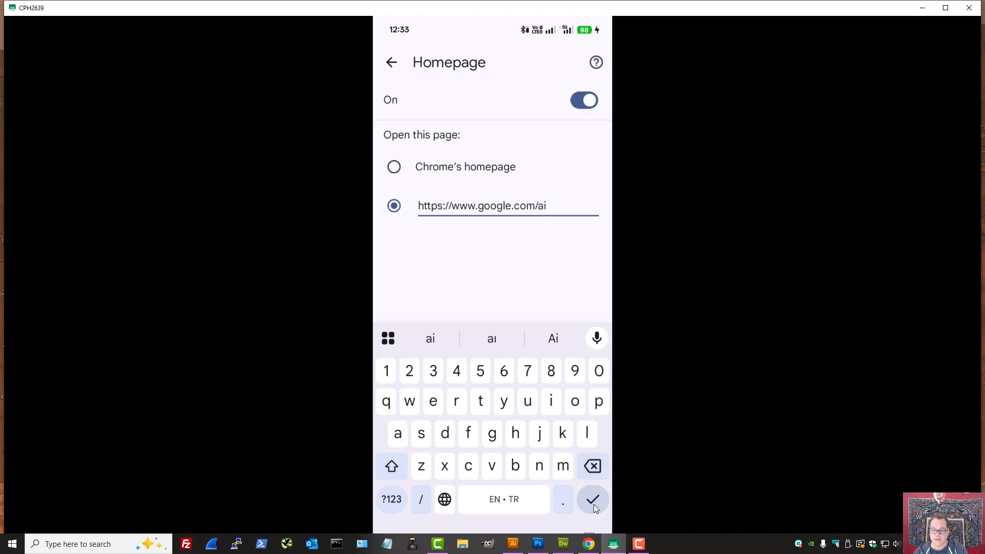
{"action": "left_click", "coordinate": [591, 499]}
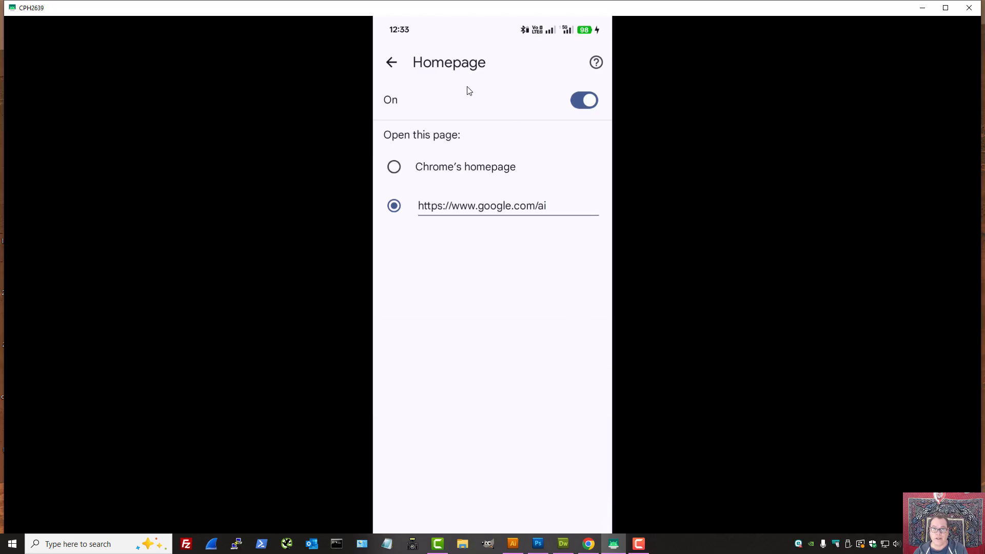
{"action": "left_click", "coordinate": [391, 62]}
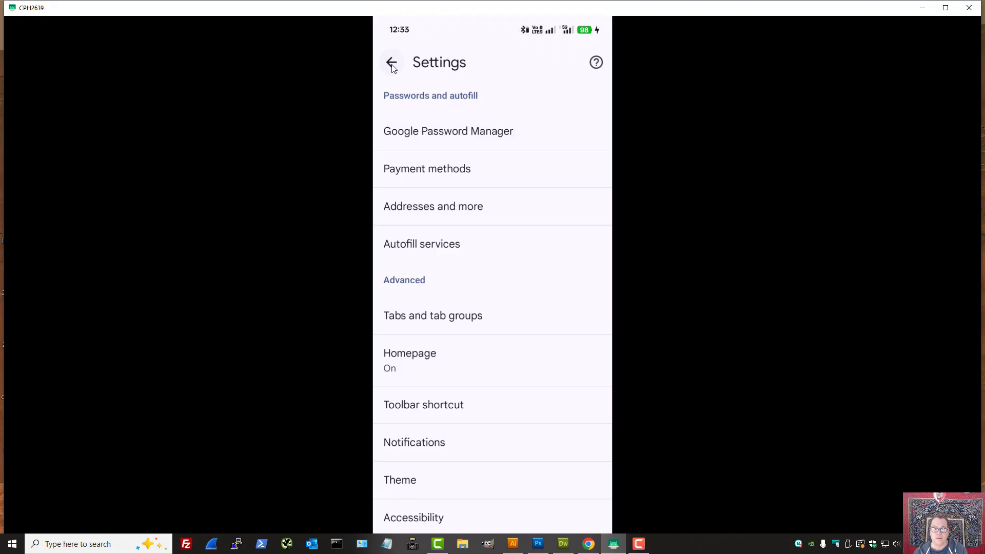
- Exit Settings to browse the google.com/ai Meet AI Mode page
{"action": "left_click", "coordinate": [391, 62]}
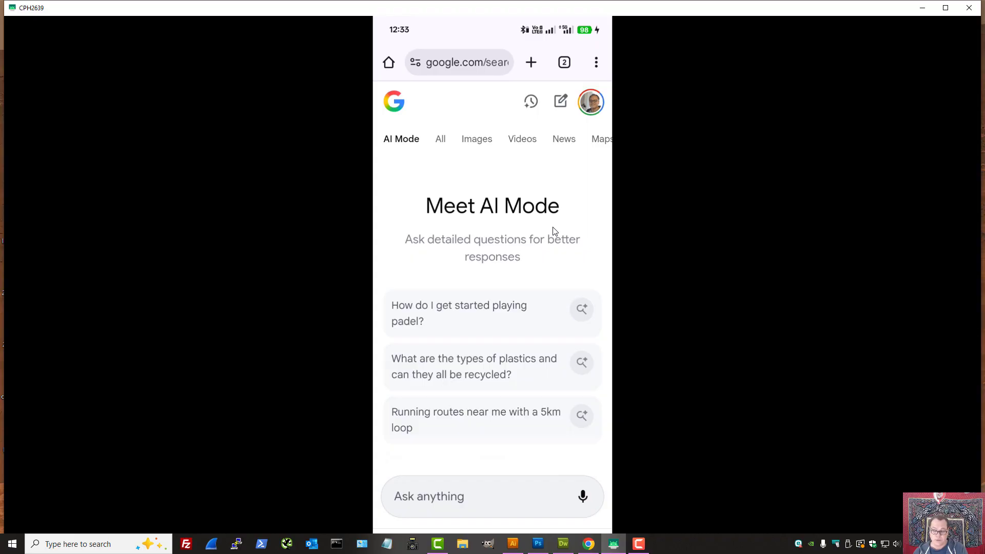
{"action": "mouse_move", "coordinate": [548, 230]}
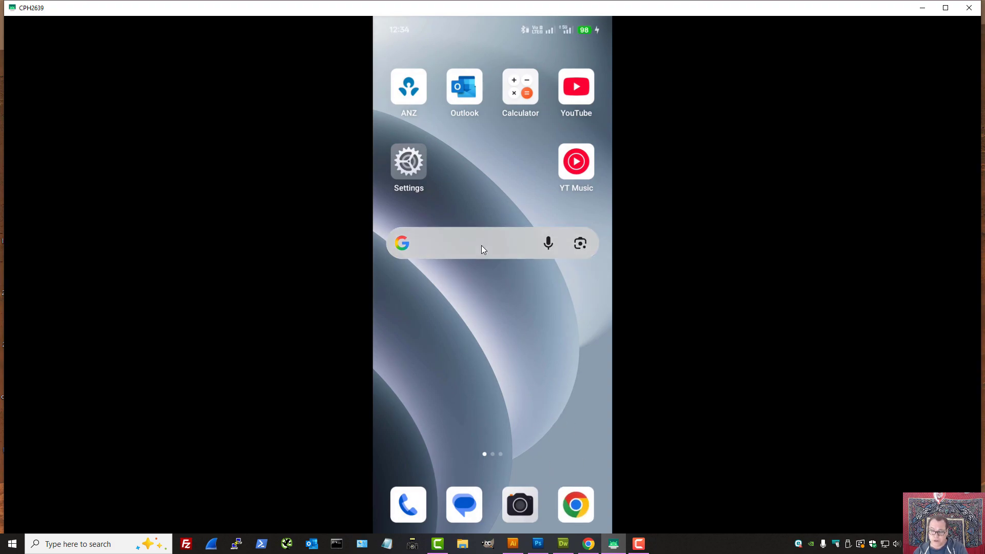
{"action": "mouse_move", "coordinate": [473, 260]}
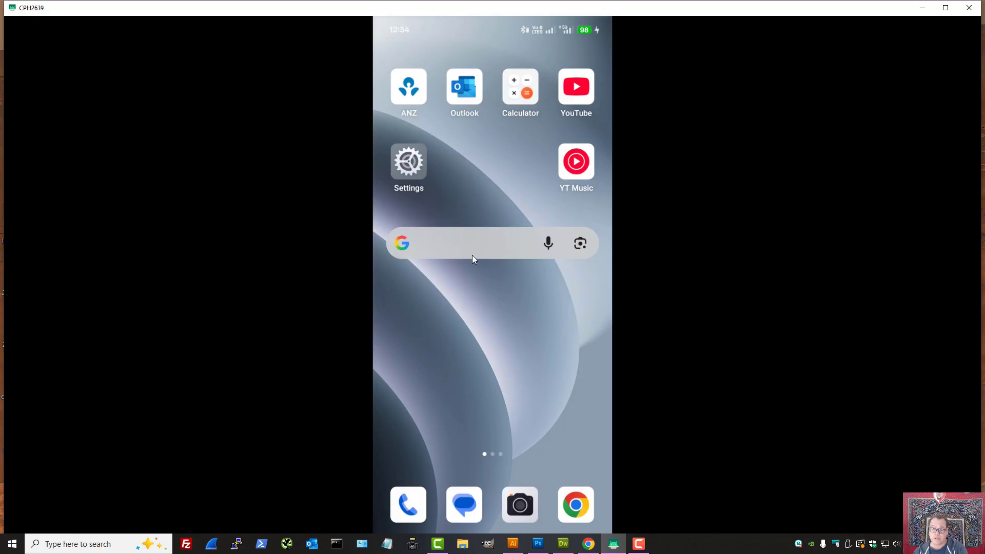
- Launch the Google app from the search widget and open its Settings screen
{"action": "left_click", "coordinate": [474, 243]}
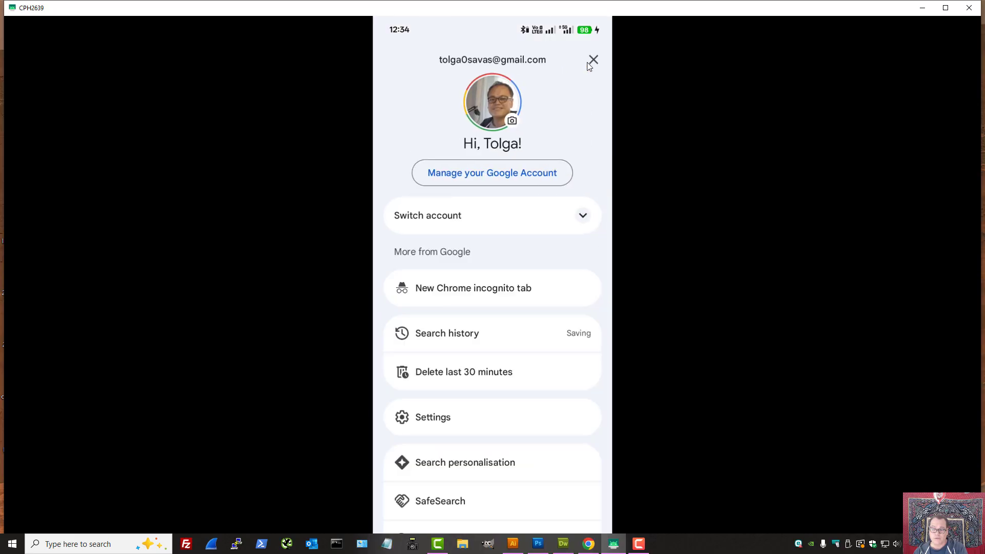
{"action": "mouse_move", "coordinate": [588, 188]}
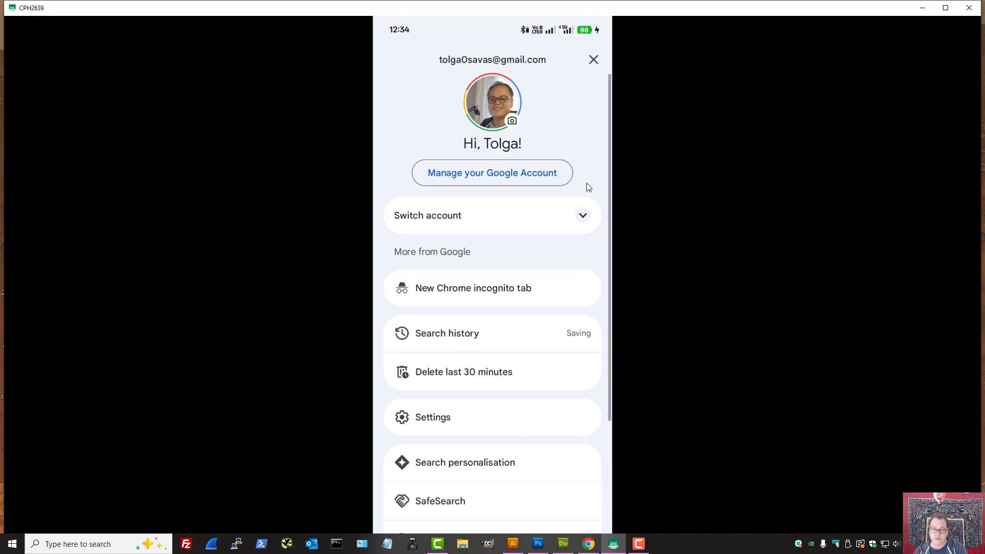
{"action": "left_click", "coordinate": [432, 417]}
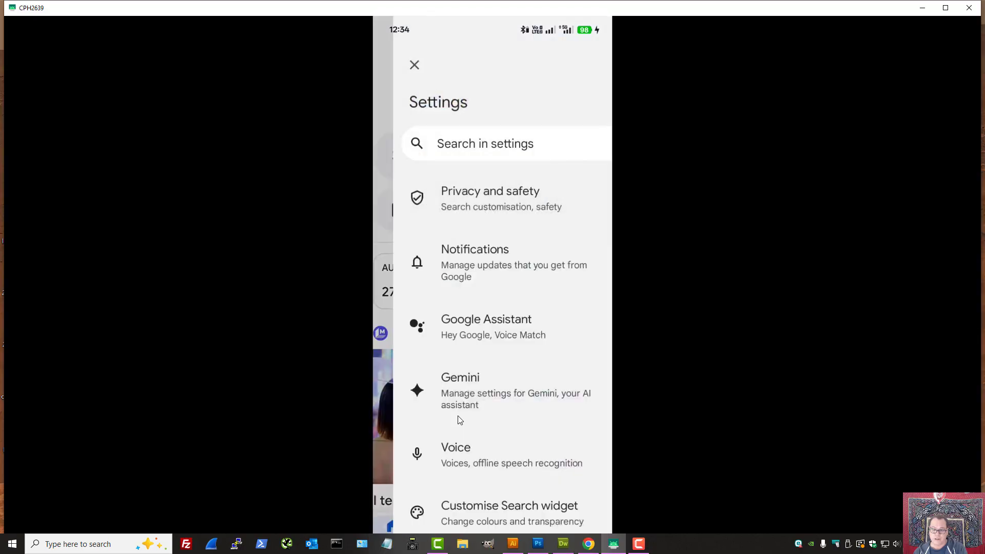
- Search settings for 'ai mode' to view the AI Mode shortcut switch, then clear the search
{"action": "left_click", "coordinate": [484, 143]}
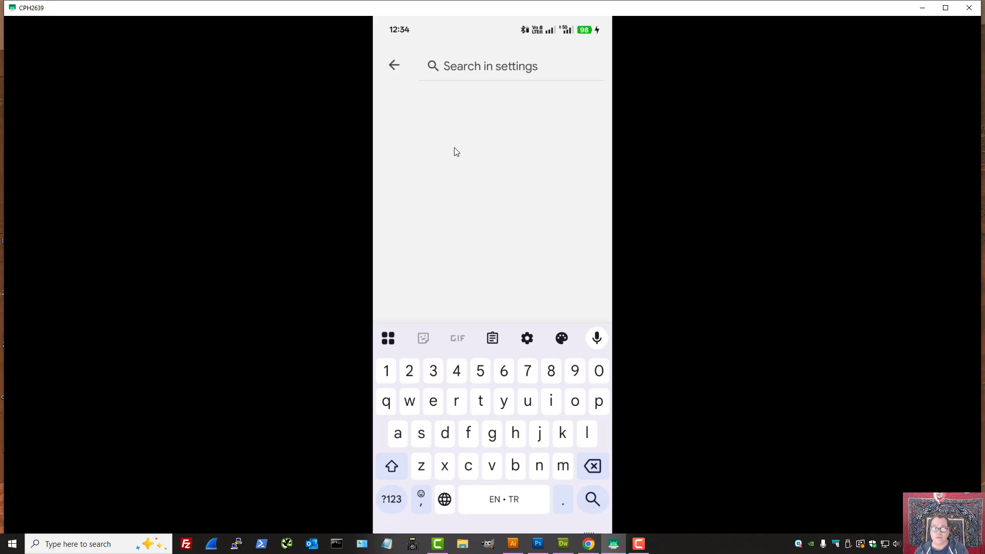
{"action": "type", "text": "ai mode"}
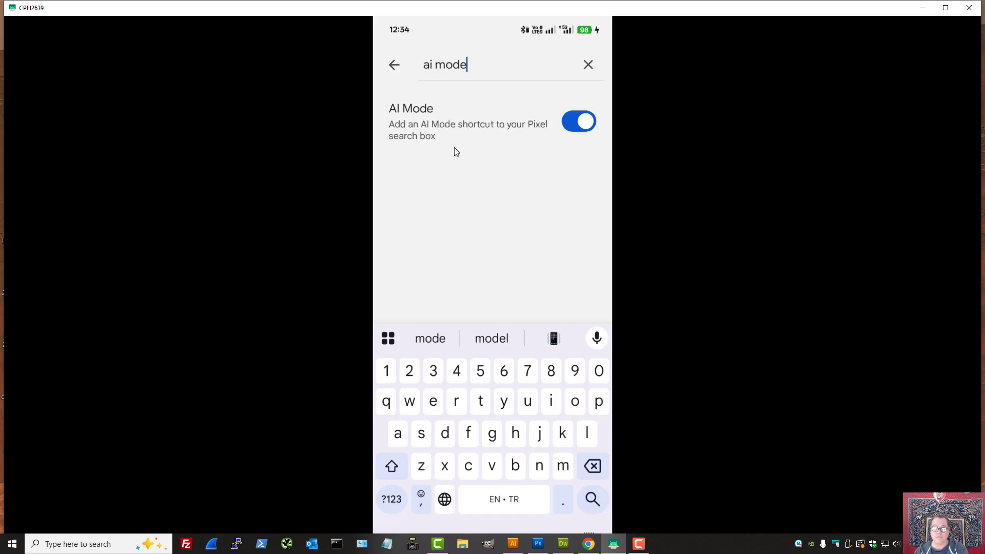
{"action": "mouse_move", "coordinate": [537, 143]}
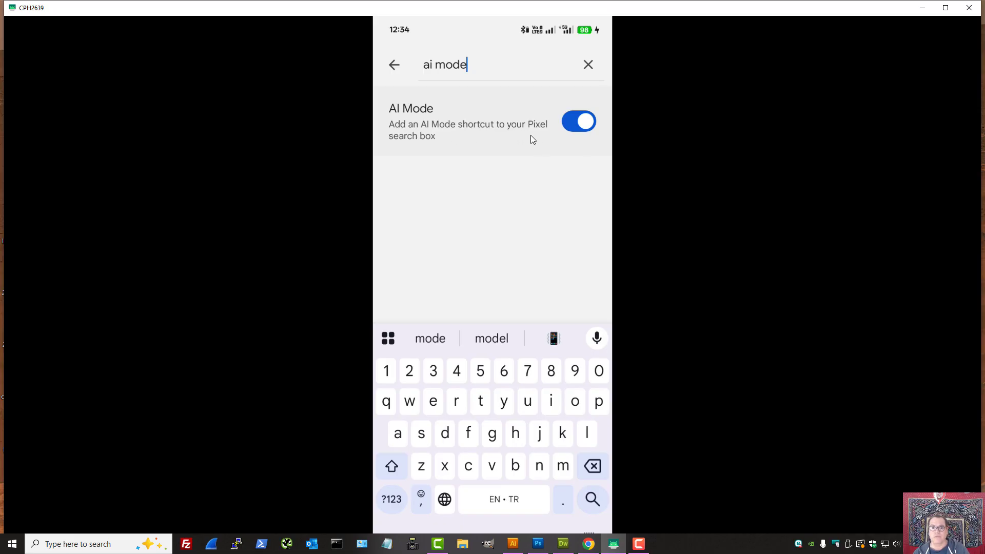
{"action": "mouse_move", "coordinate": [560, 135]}
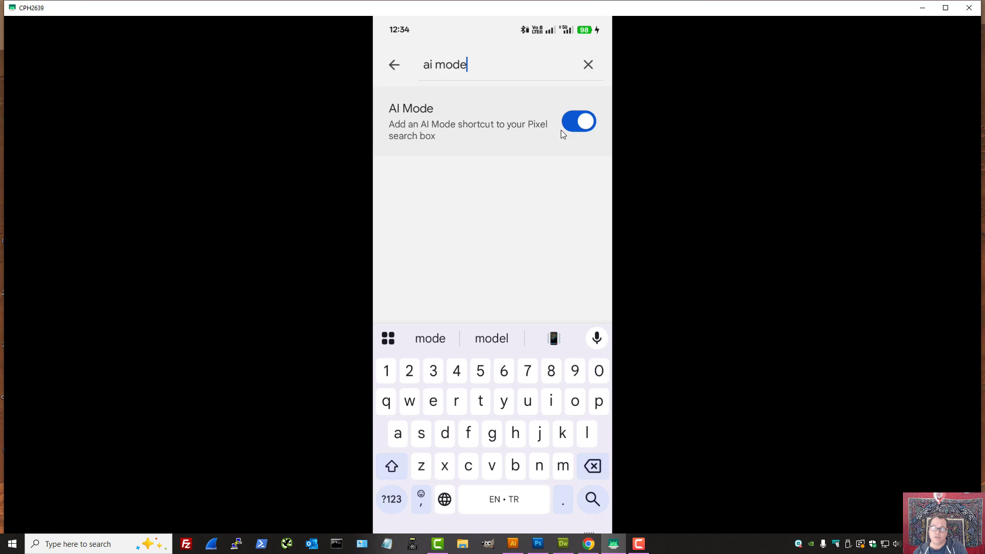
{"action": "mouse_move", "coordinate": [570, 165]}
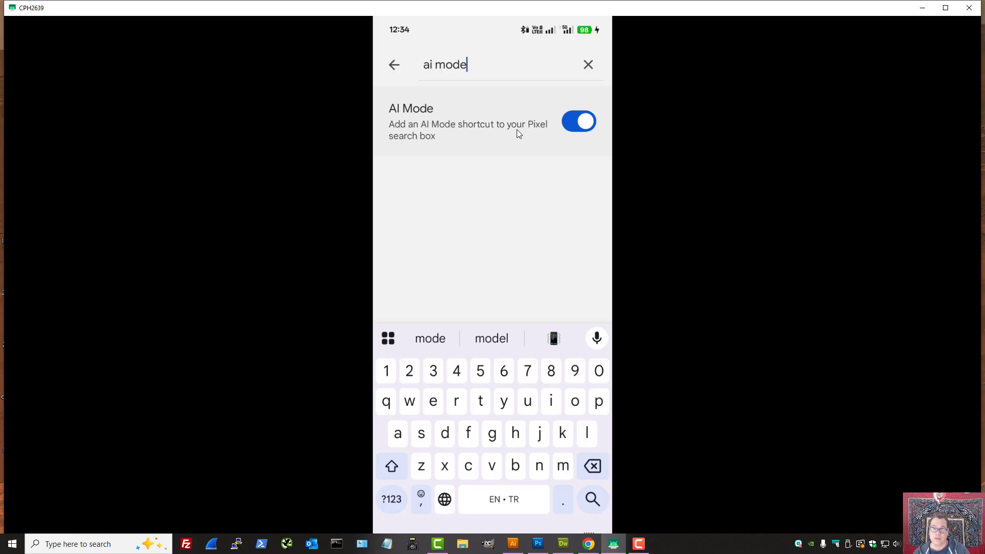
{"action": "mouse_move", "coordinate": [584, 67]}
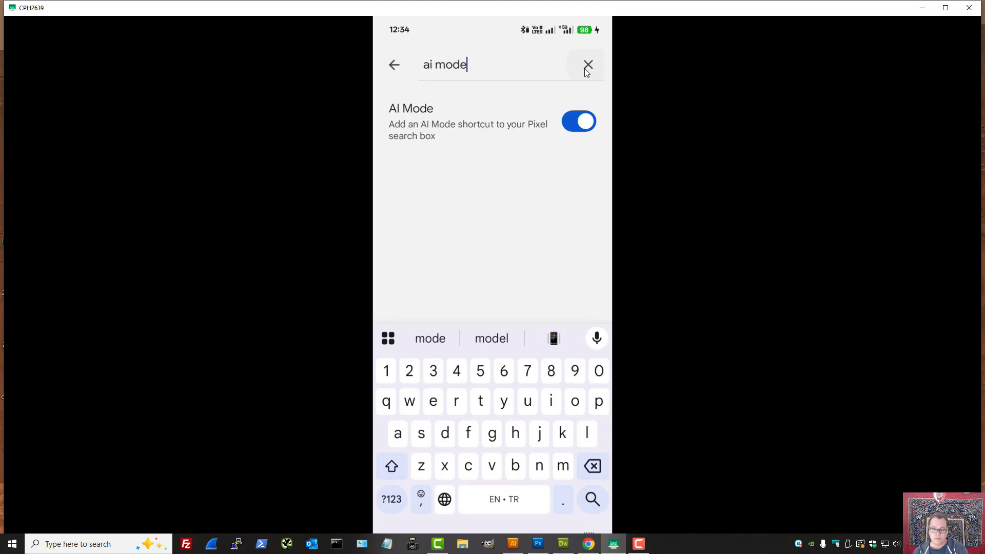
{"action": "mouse_move", "coordinate": [588, 64]}
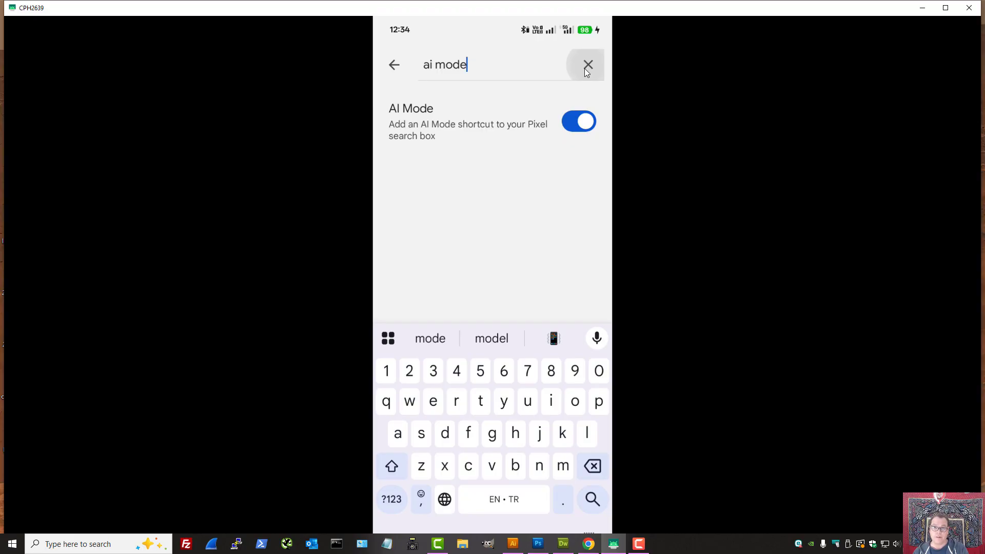
{"action": "mouse_move", "coordinate": [544, 191]}
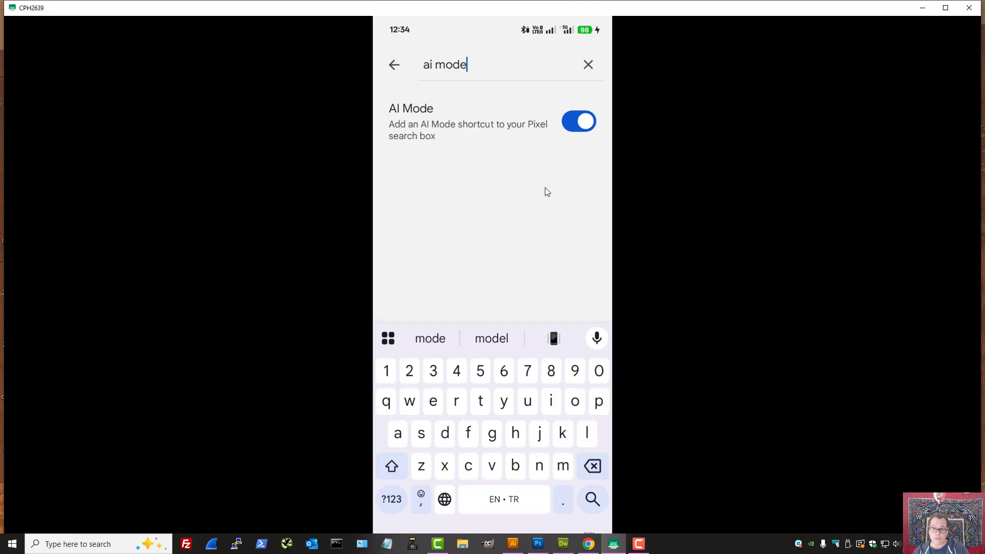
{"action": "left_click", "coordinate": [587, 65]}
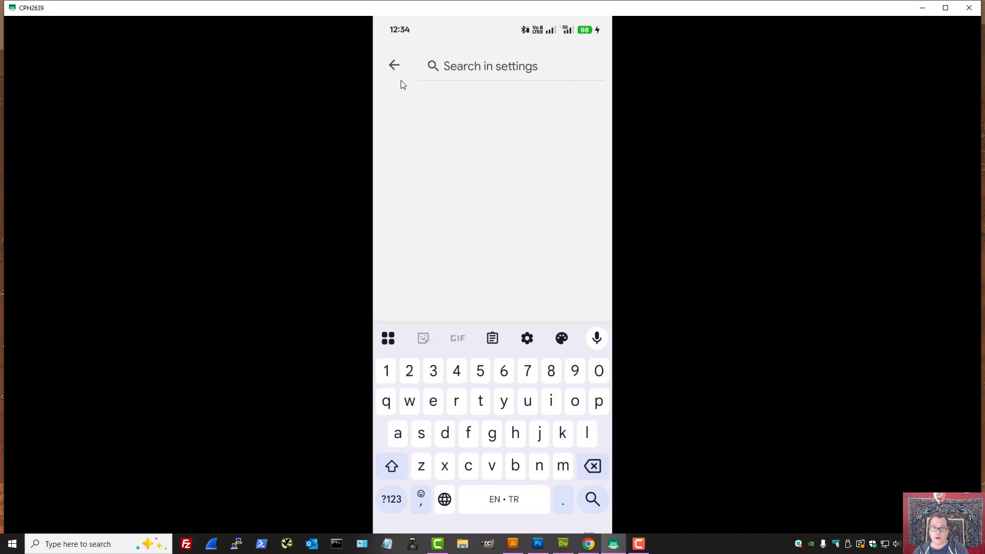
- Leave the settings search and open Chrome Settings, scrolling to Homepage
{"action": "left_click", "coordinate": [394, 65]}
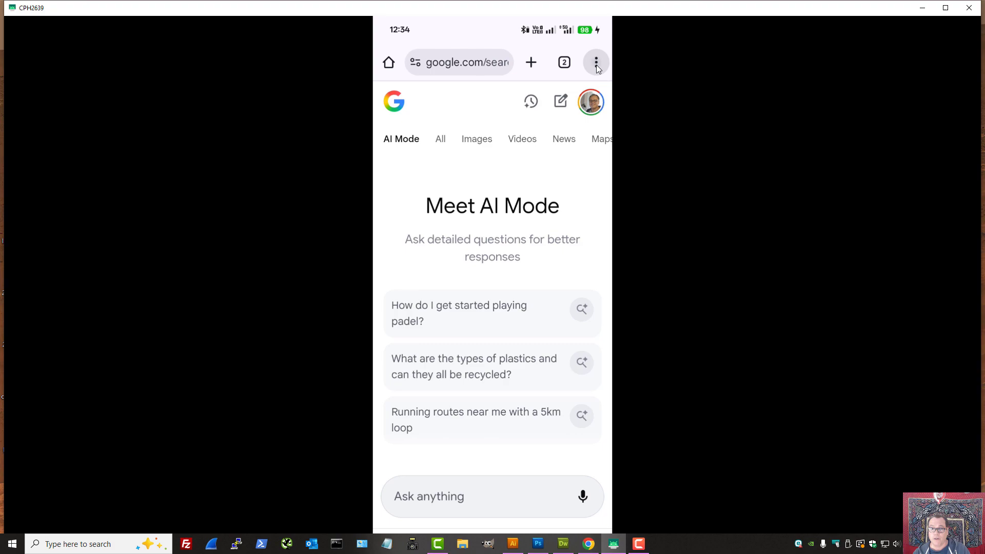
{"action": "left_click", "coordinate": [596, 62]}
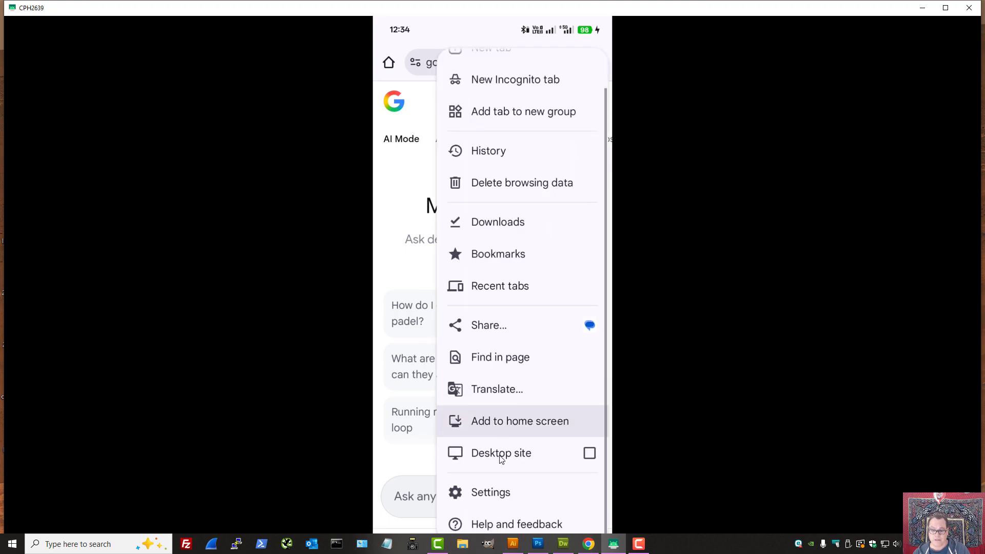
{"action": "left_click", "coordinate": [490, 492]}
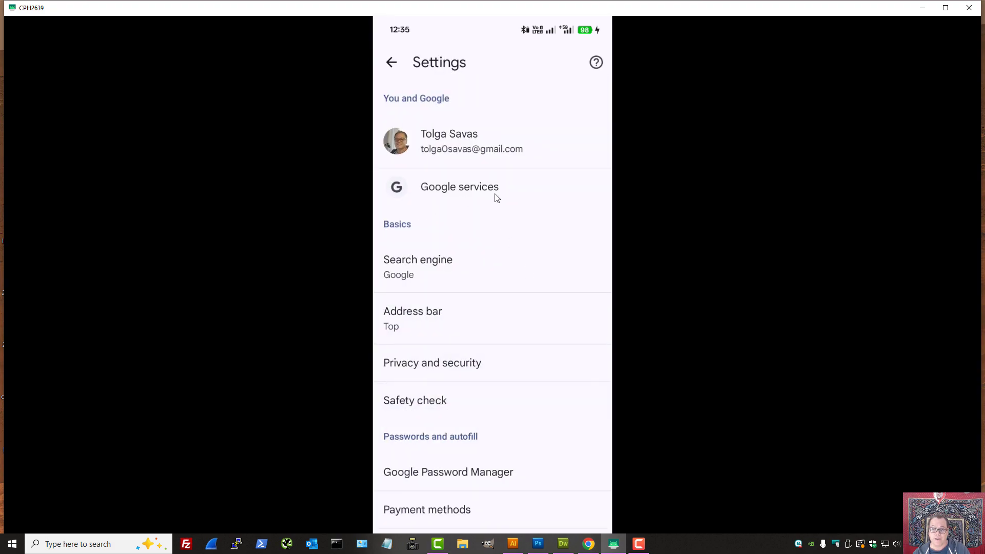
{"action": "scroll", "scroll_direction": "down", "scroll_amount": 3}
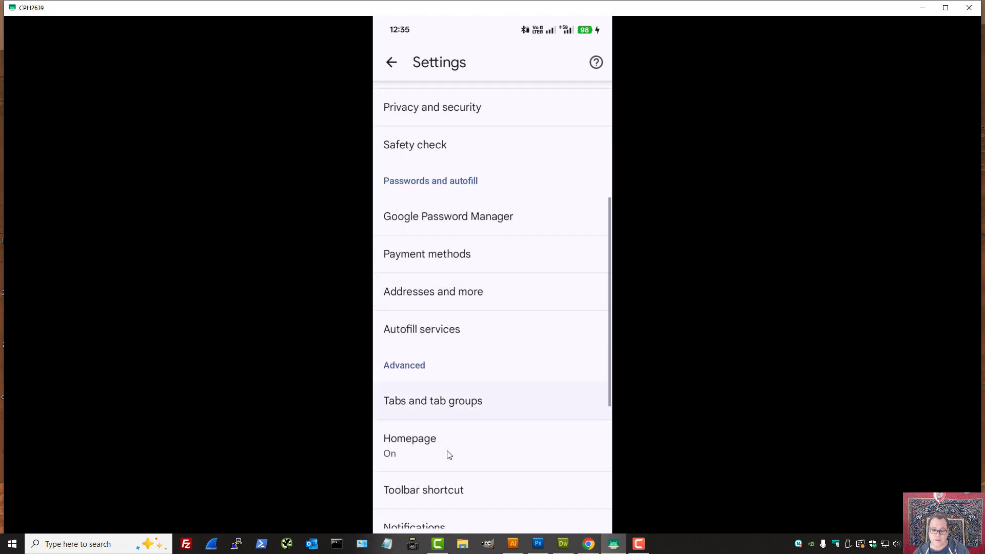
{"action": "left_click", "coordinate": [409, 445]}
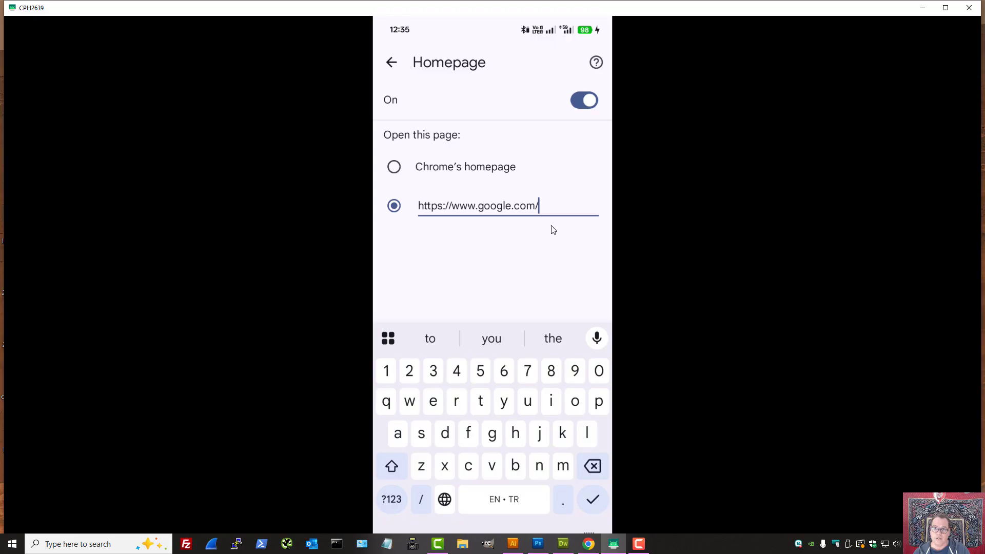
{"action": "mouse_move", "coordinate": [432, 48]}
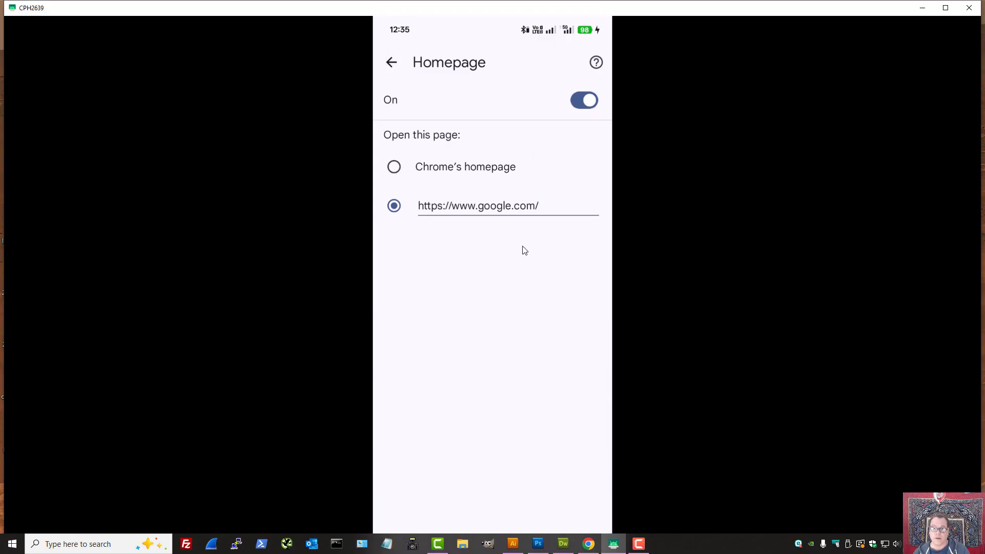
{"action": "left_click", "coordinate": [390, 62]}
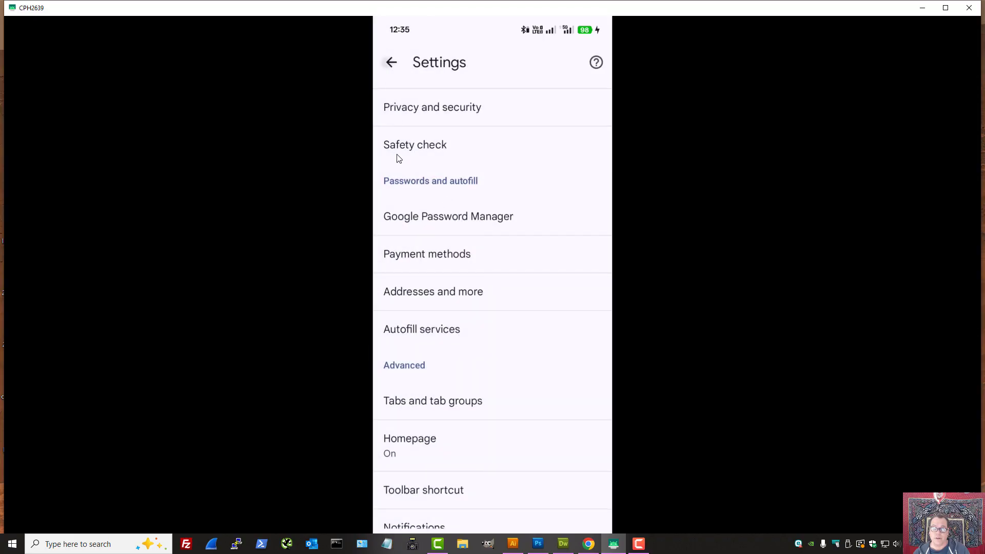
- Exit Chrome Settings back to the plain google.com search page
{"action": "left_click", "coordinate": [390, 62]}
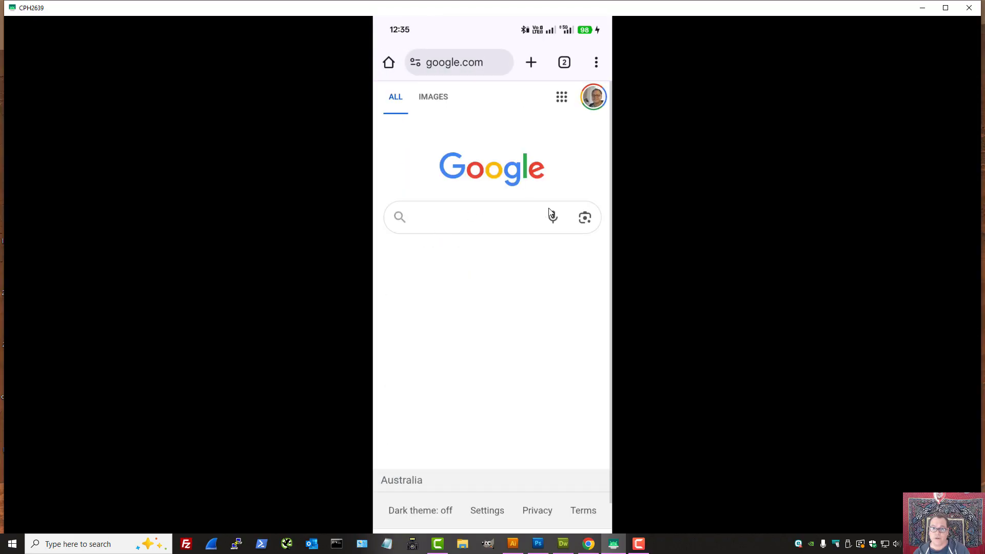
{"action": "mouse_move", "coordinate": [505, 218]}
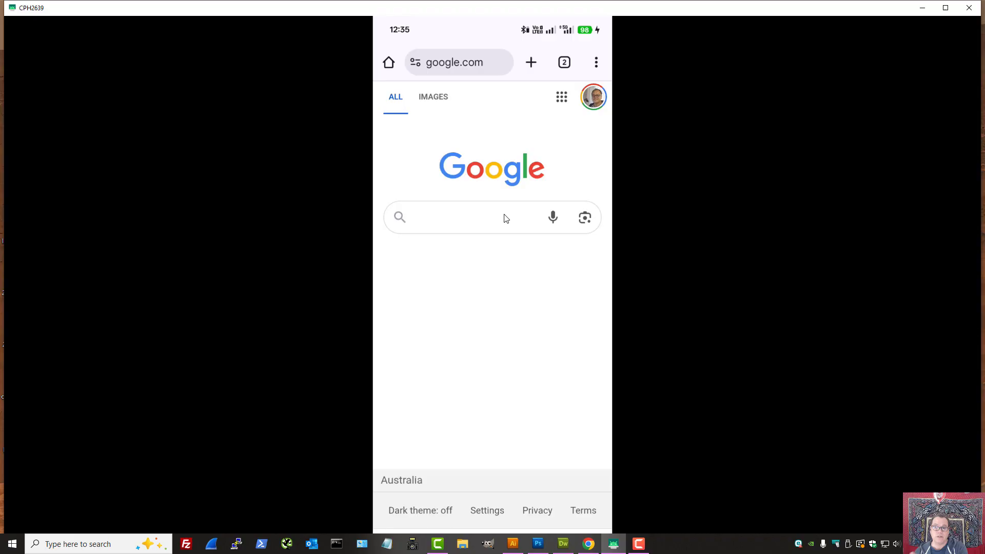
{"action": "mouse_move", "coordinate": [615, 482]}
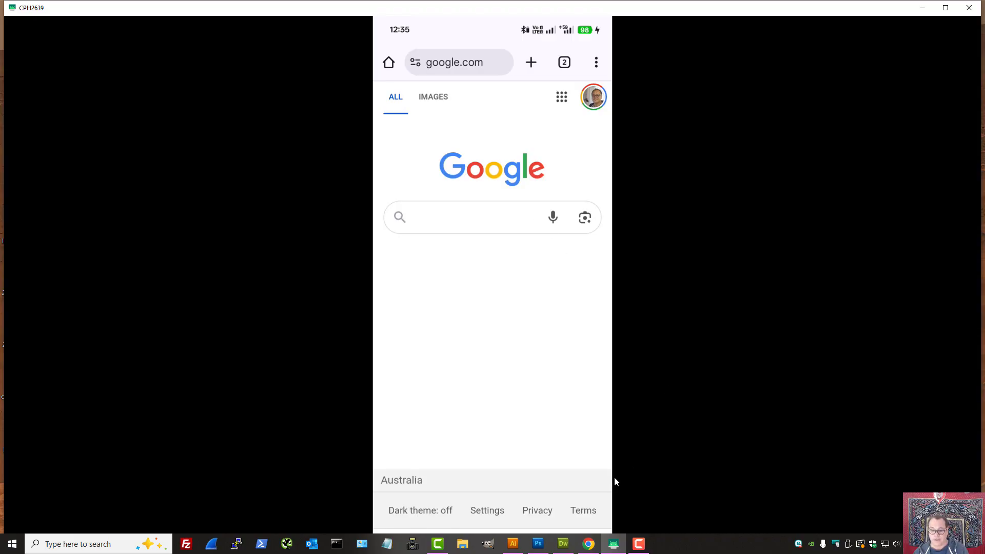
{"action": "mouse_move", "coordinate": [548, 338]}
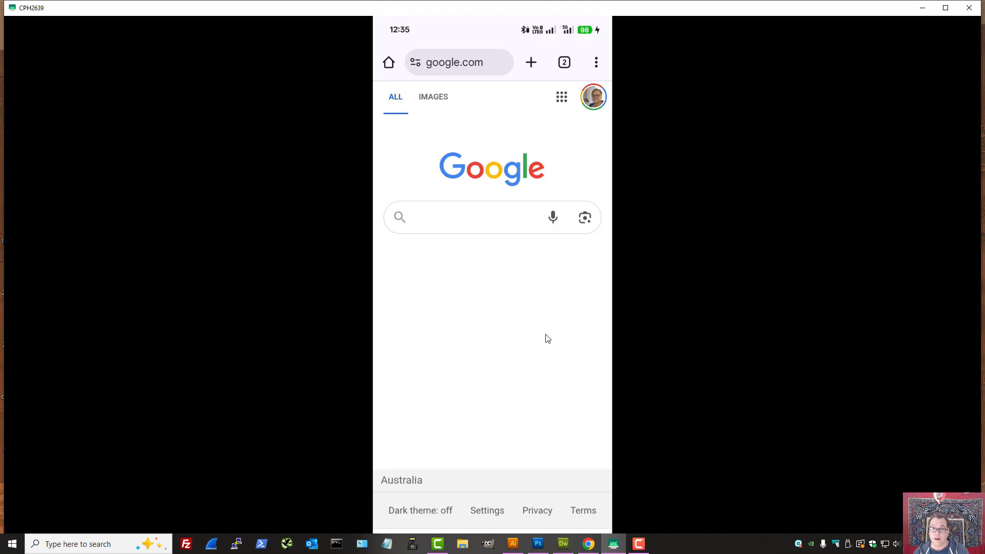
{"action": "mouse_move", "coordinate": [538, 335]}
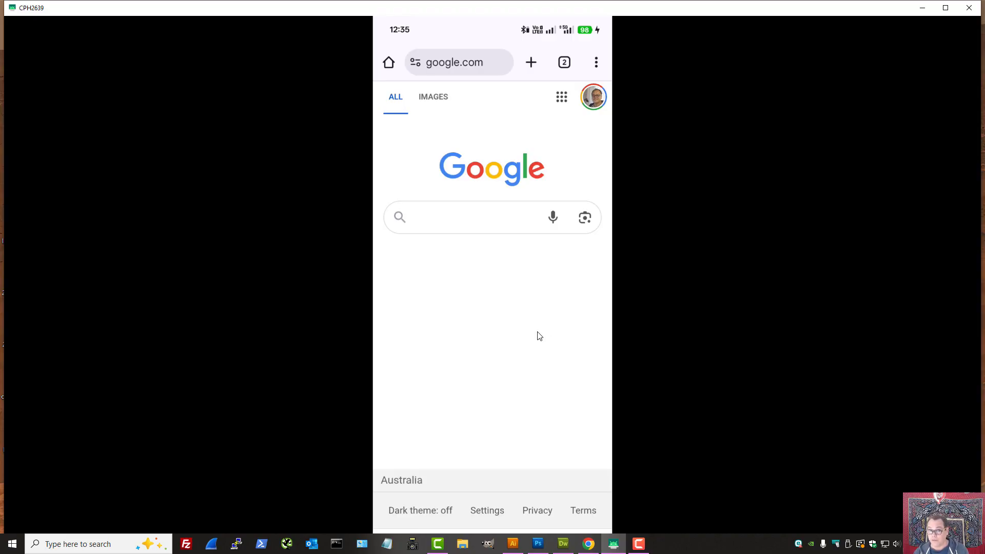